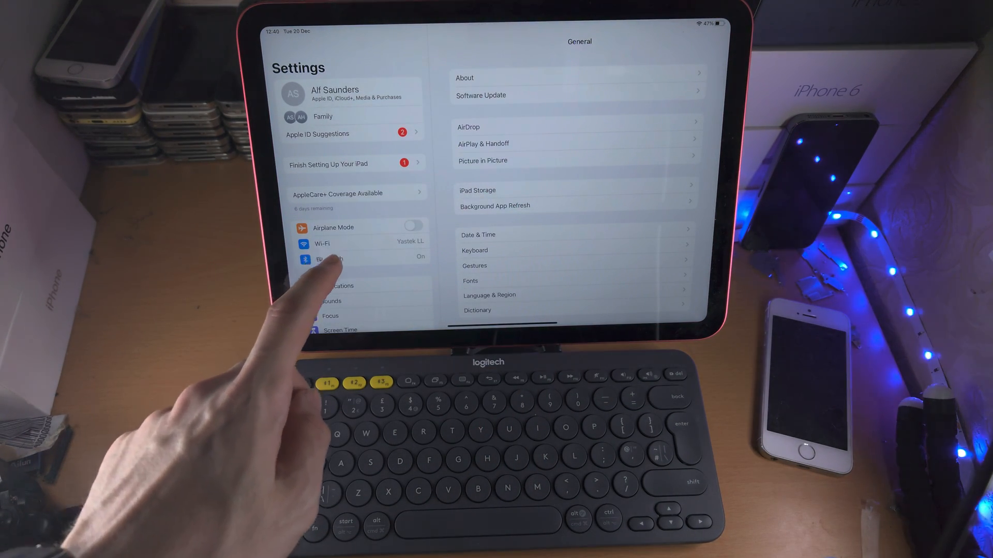
Show the Bluetooth settings from the Settings sidebar.
{"action": "left_click", "coordinate": [329, 259]}
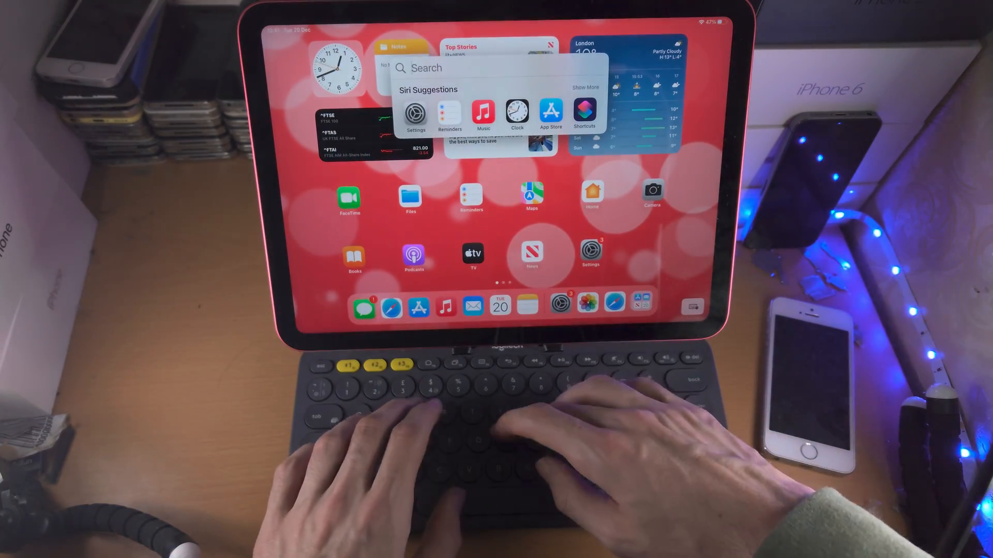
Enter test text 'hello i like bl' followed by random keystrokes in Spotlight search.
{"action": "type", "text": "hello i like blue and green ab"}
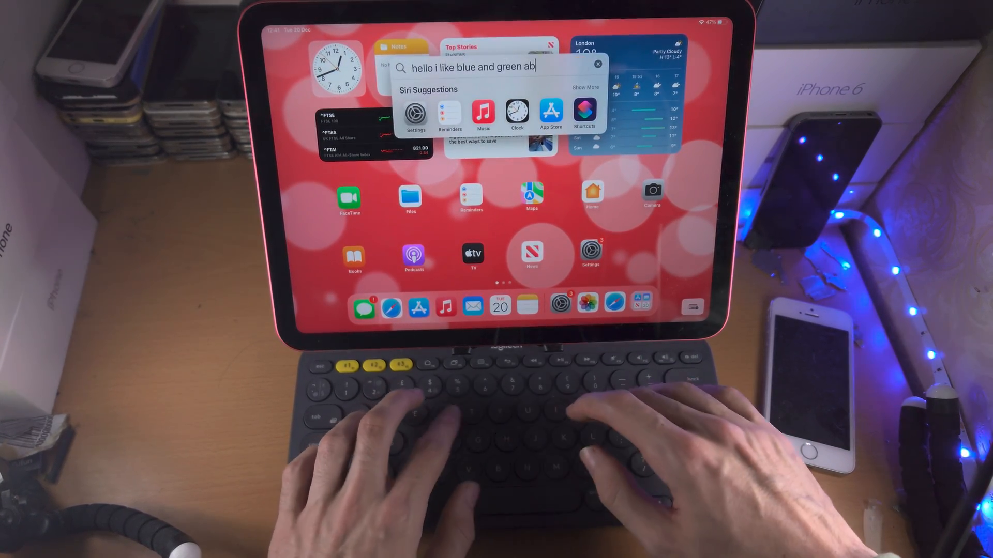
{"action": "type", "text": "rewredsadsadsa"}
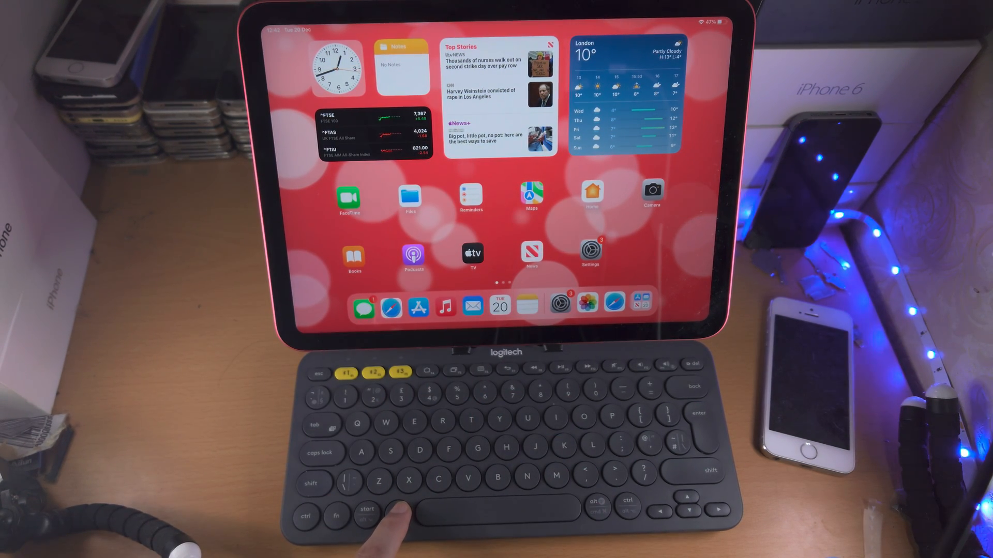
Close Spotlight, confirm Keyboard K380 is connected, and return to the Home Screen.
{"action": "key", "text": "cmd"}
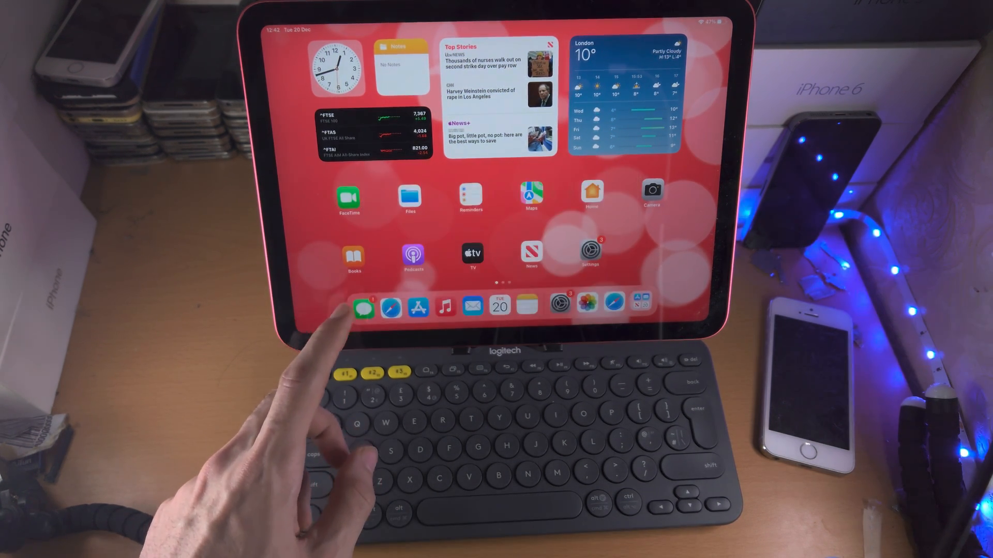
{"action": "left_click", "coordinate": [559, 306]}
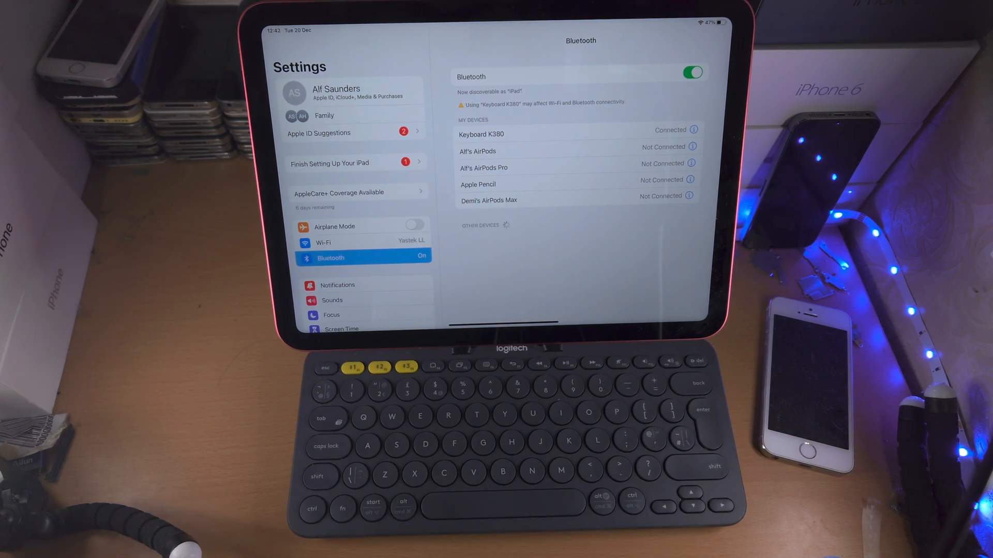
{"action": "key", "text": "home"}
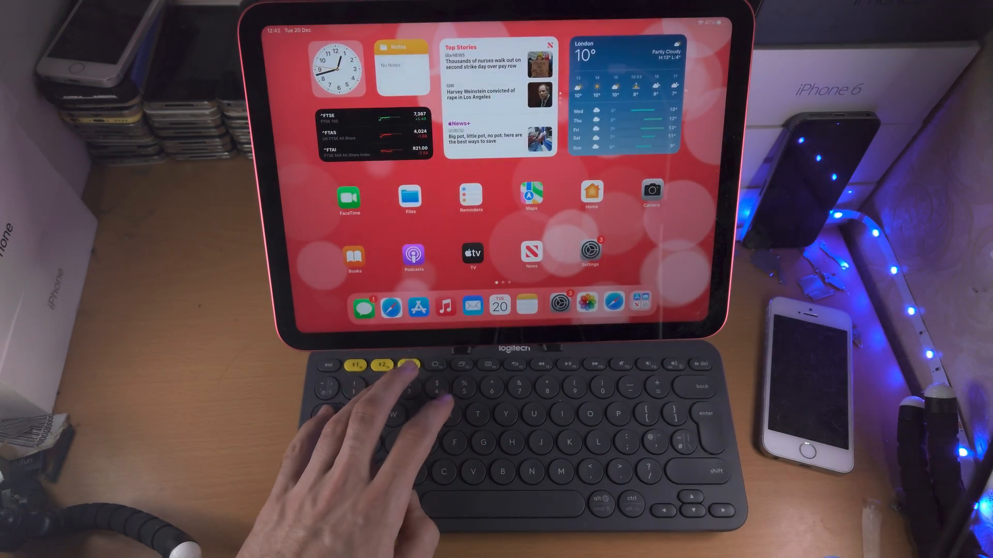